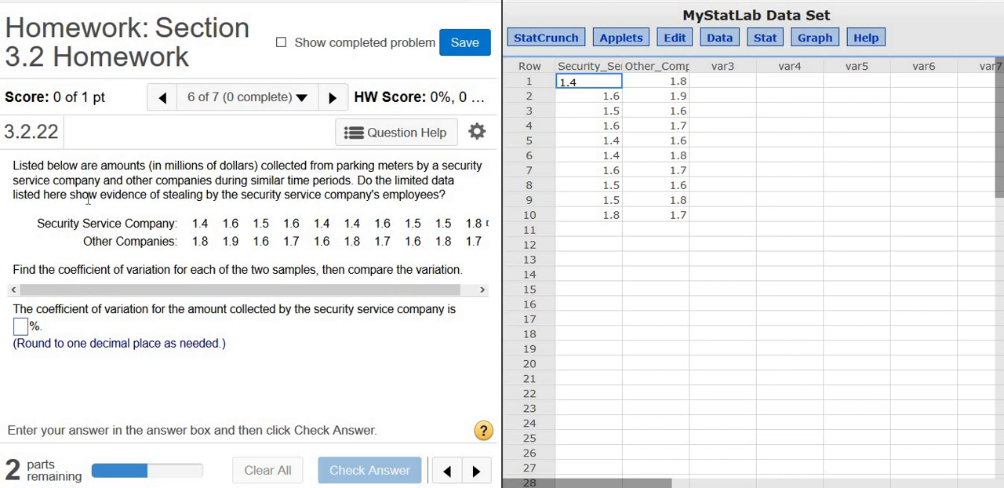
pyautogui.moveTo(270, 173)
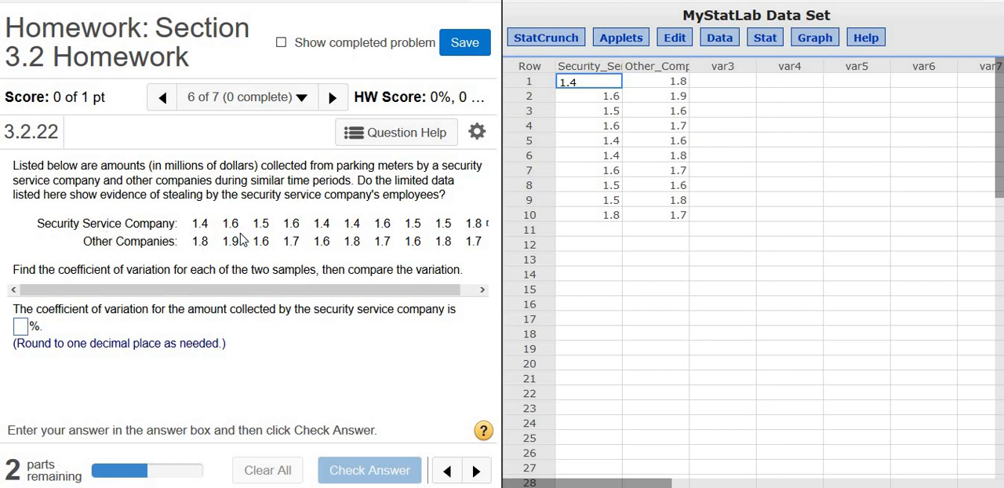
pyautogui.moveTo(217, 253)
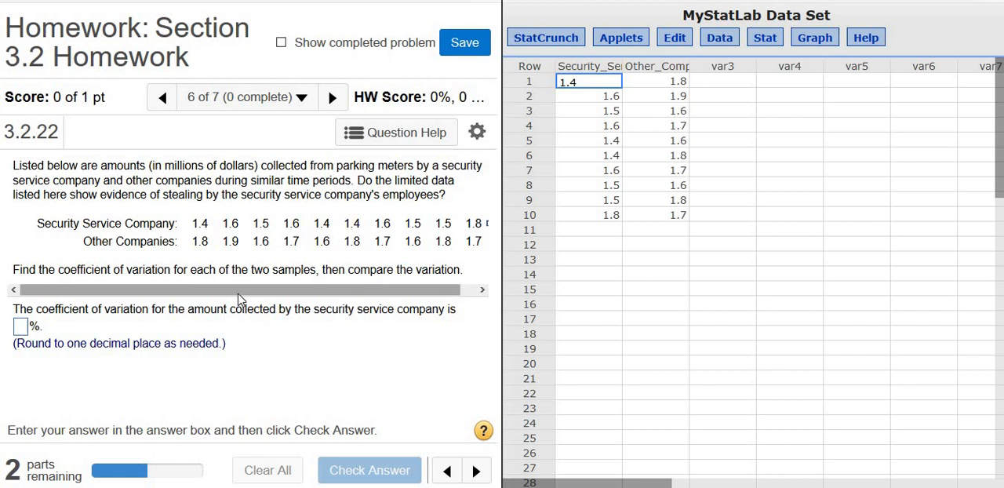
pyautogui.moveTo(148, 364)
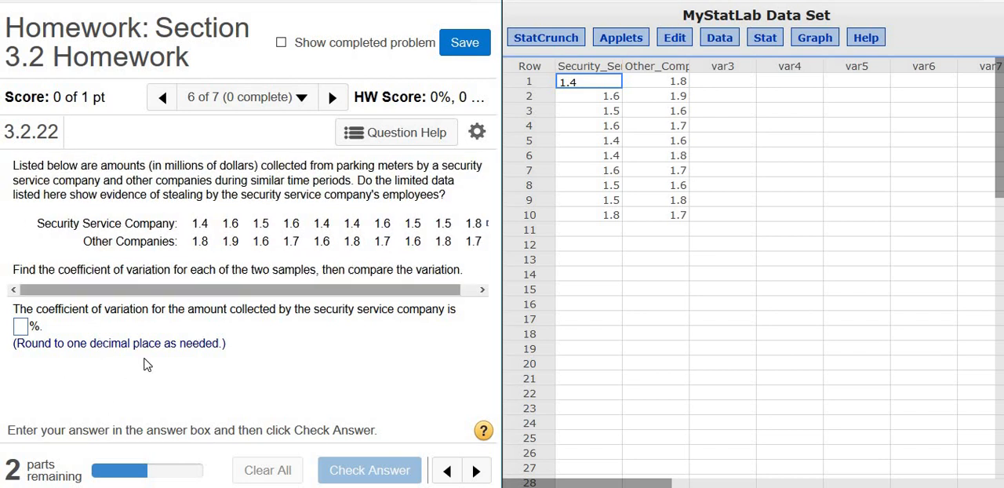
pyautogui.moveTo(304, 289)
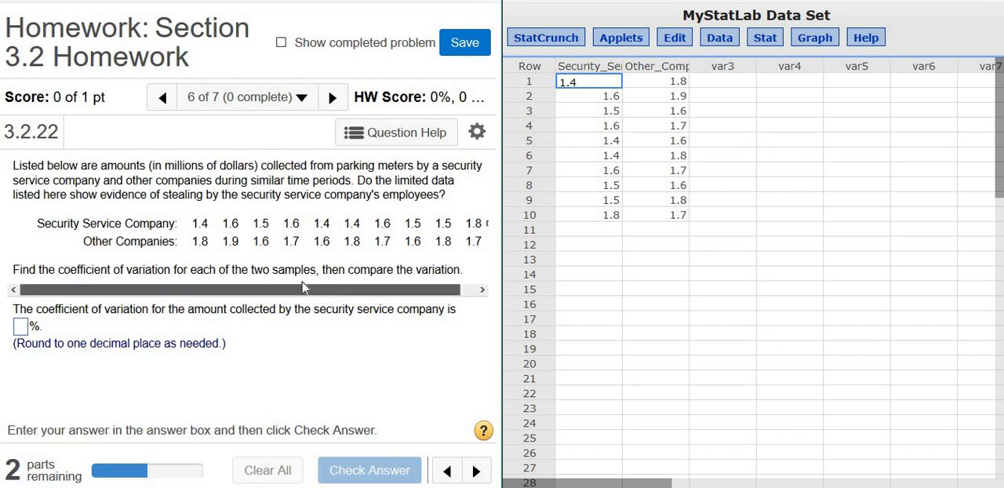
# Compute Summary Stats by column for Security_Service_Company and Other_Companies with Coef. of var. only
pyautogui.click(484, 228)
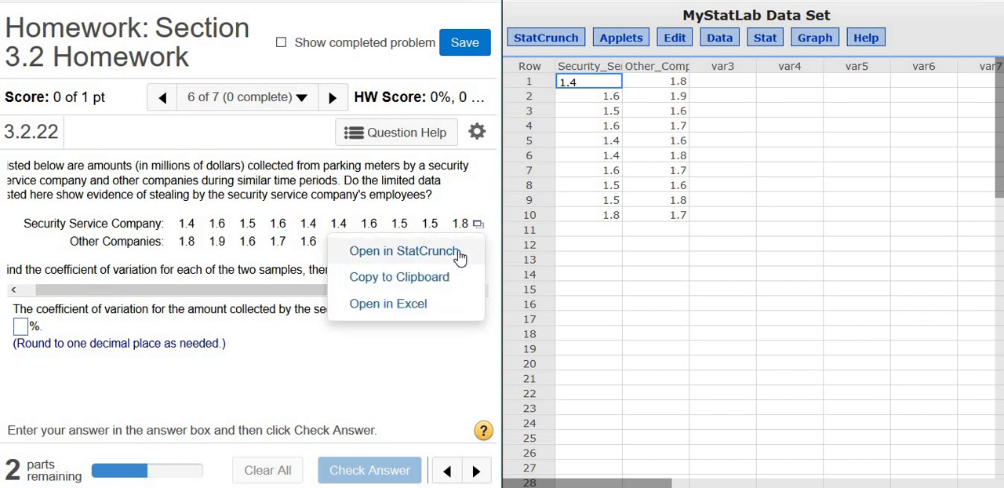
pyautogui.moveTo(762, 251)
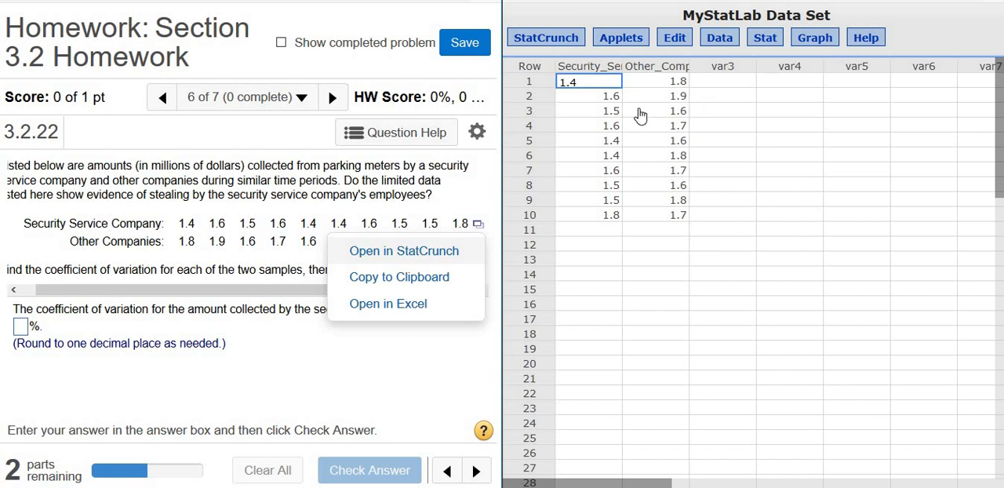
pyautogui.moveTo(736, 156)
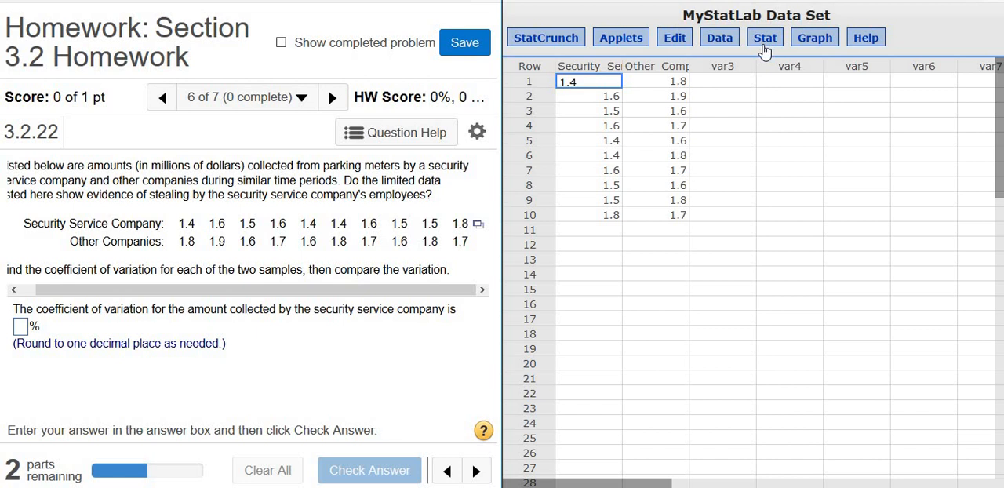
pyautogui.click(764, 38)
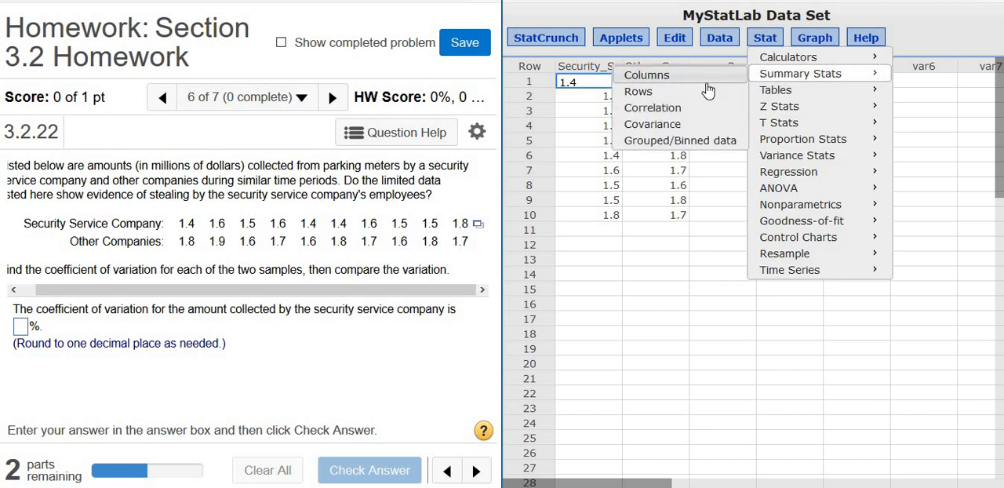
pyautogui.click(800, 72)
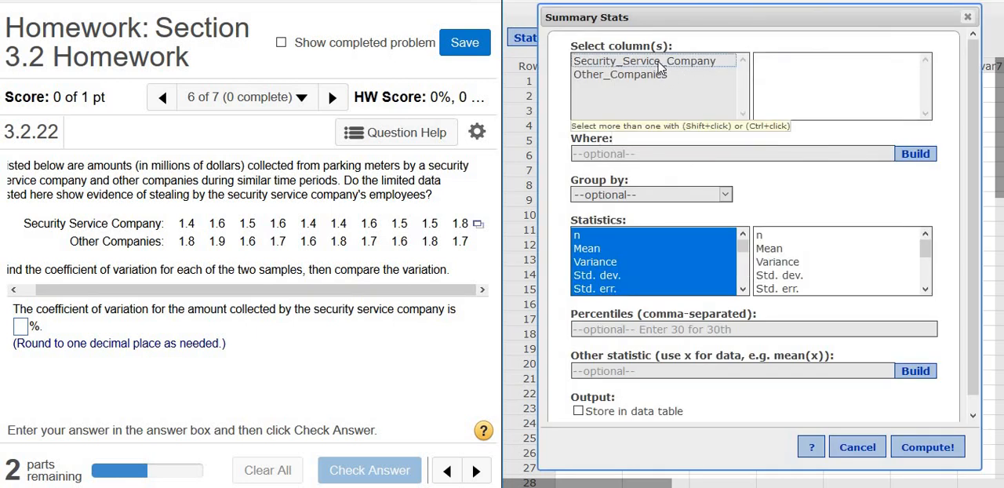
pyautogui.click(620, 75)
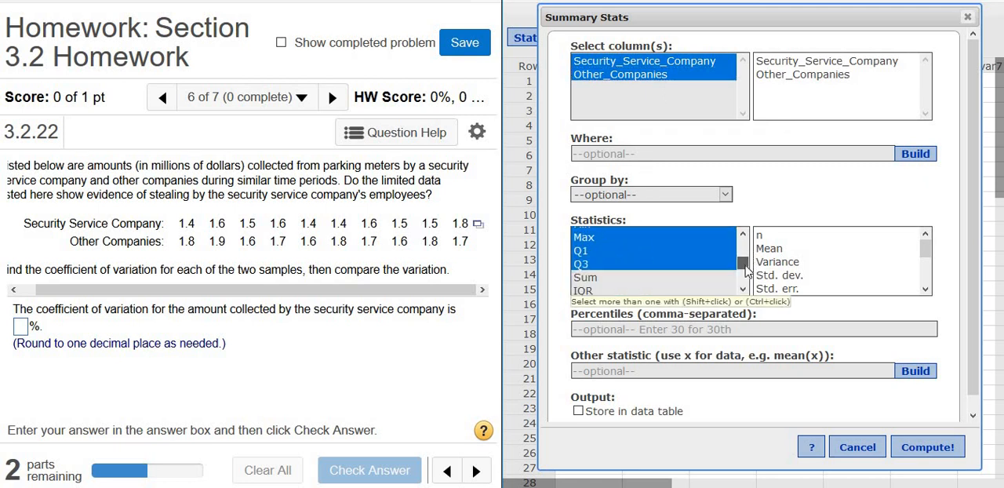
pyautogui.scroll(-3)
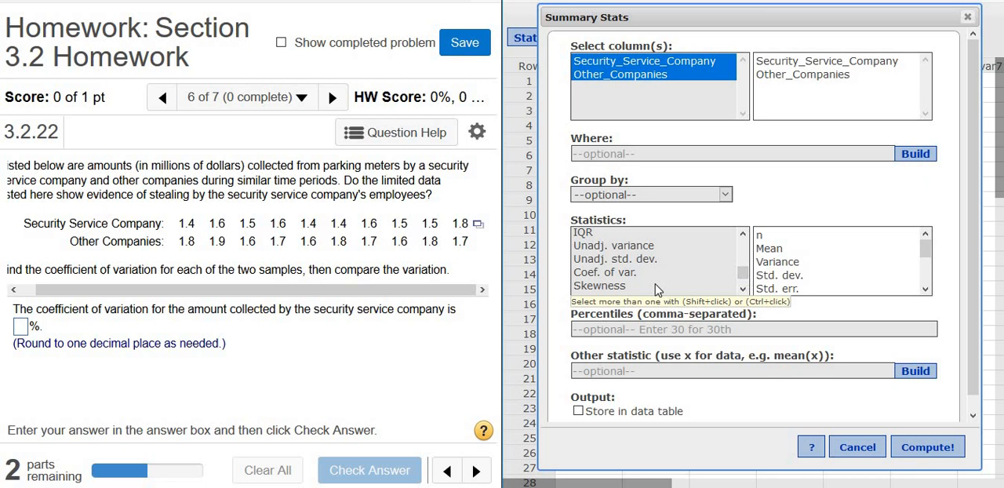
pyautogui.click(604, 272)
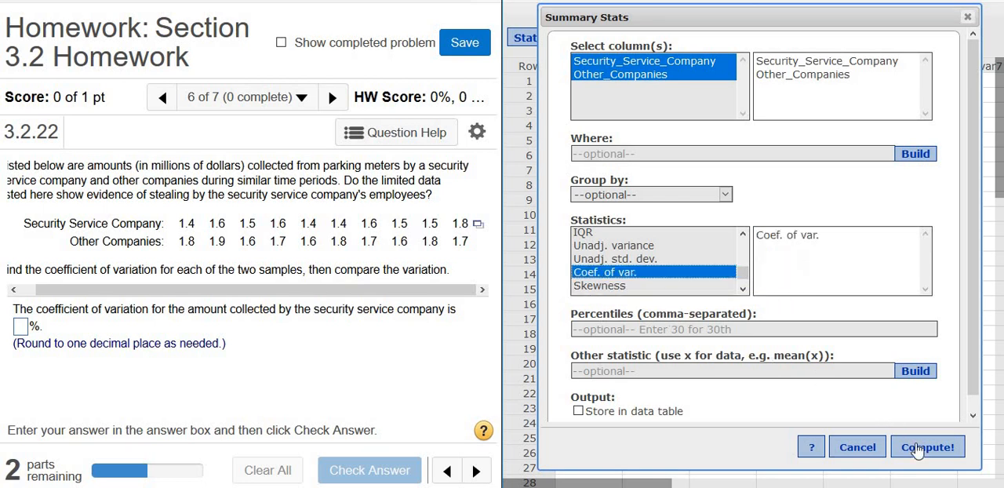
pyautogui.click(928, 446)
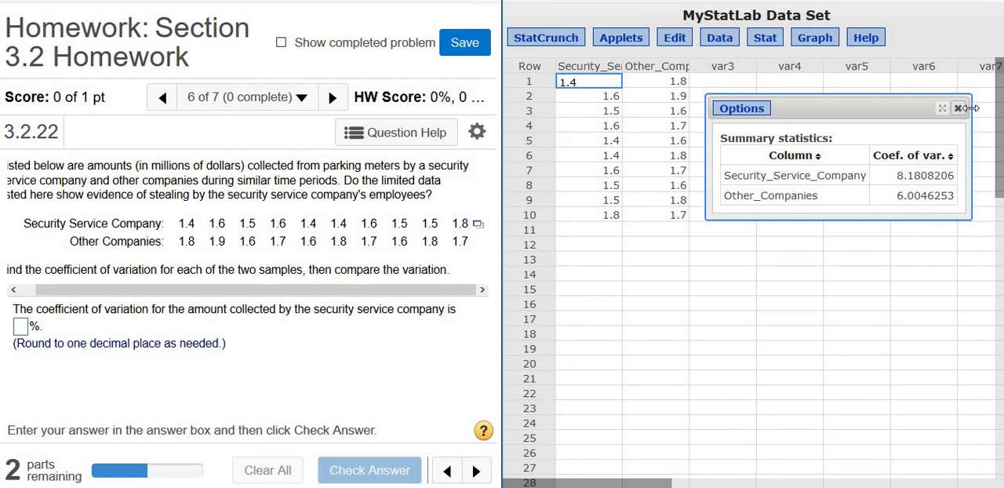
# Rerun column summary stats on both samples, giving coefficients of variation about 8.18% and 6.00%
pyautogui.click(961, 107)
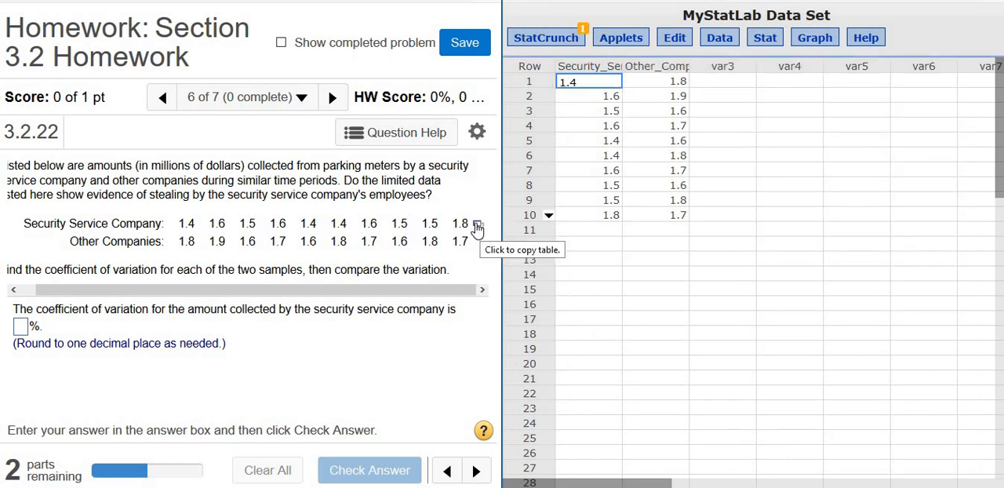
pyautogui.click(477, 223)
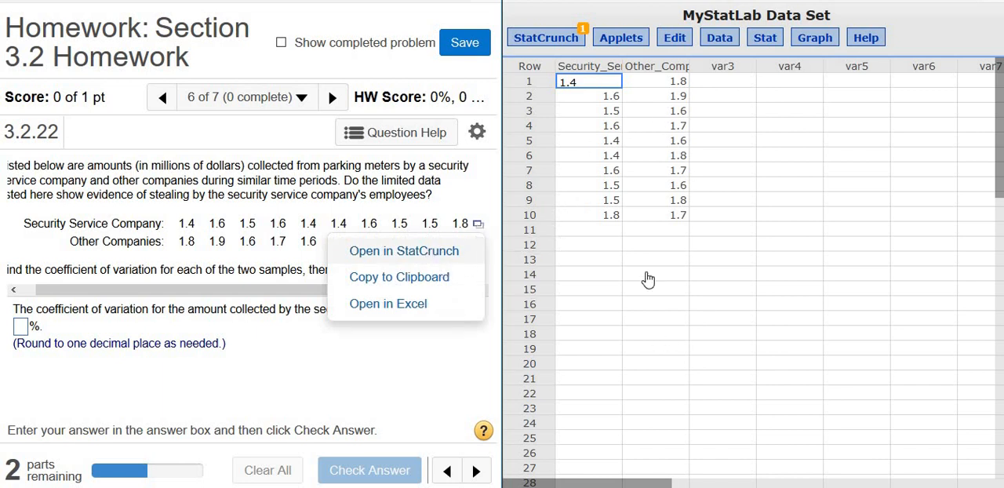
pyautogui.moveTo(769, 173)
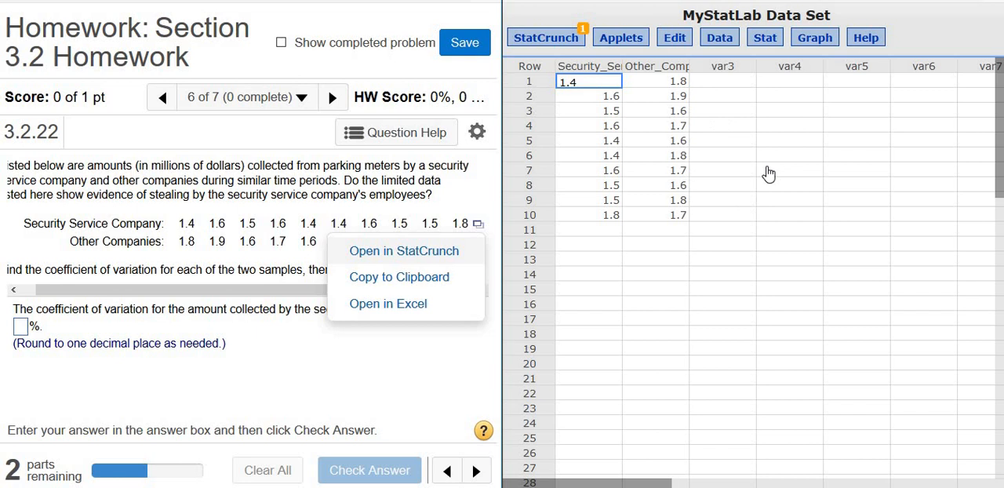
pyautogui.click(764, 37)
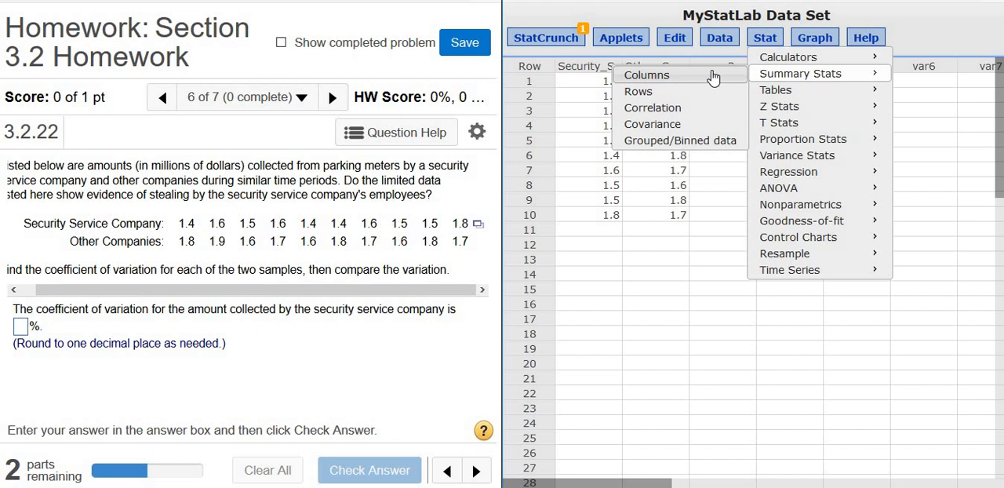
pyautogui.click(800, 72)
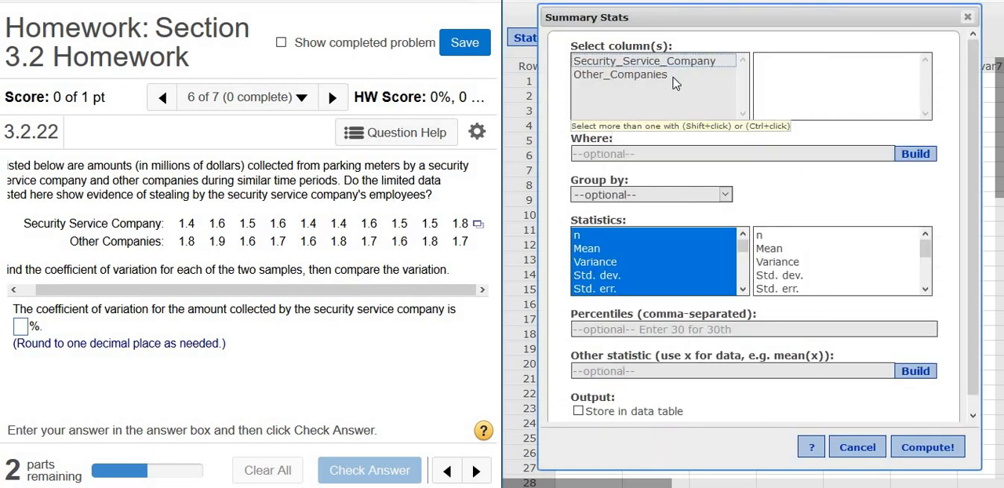
pyautogui.click(620, 73)
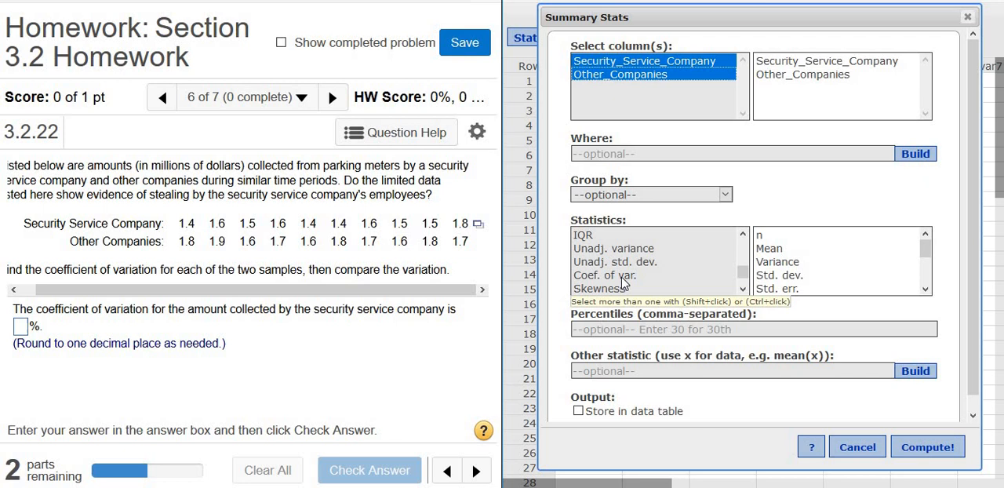
pyautogui.click(926, 445)
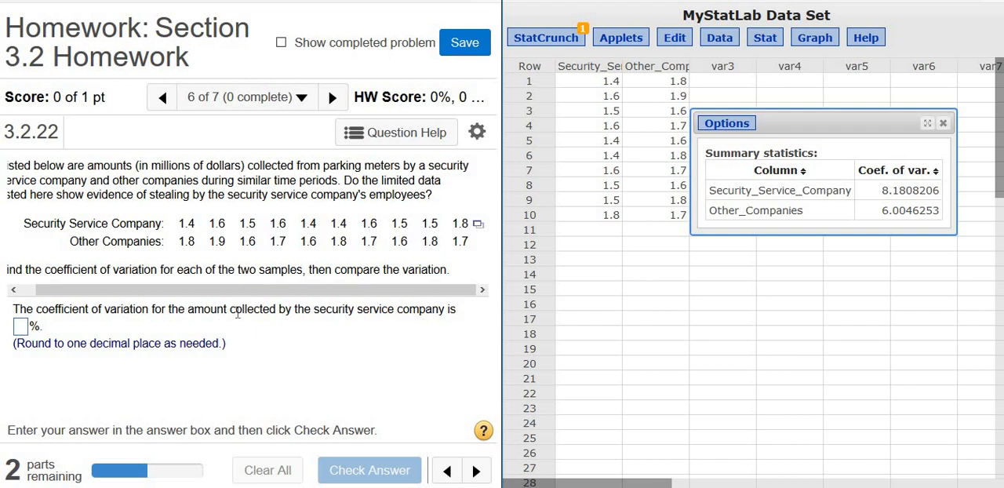
pyautogui.moveTo(446, 326)
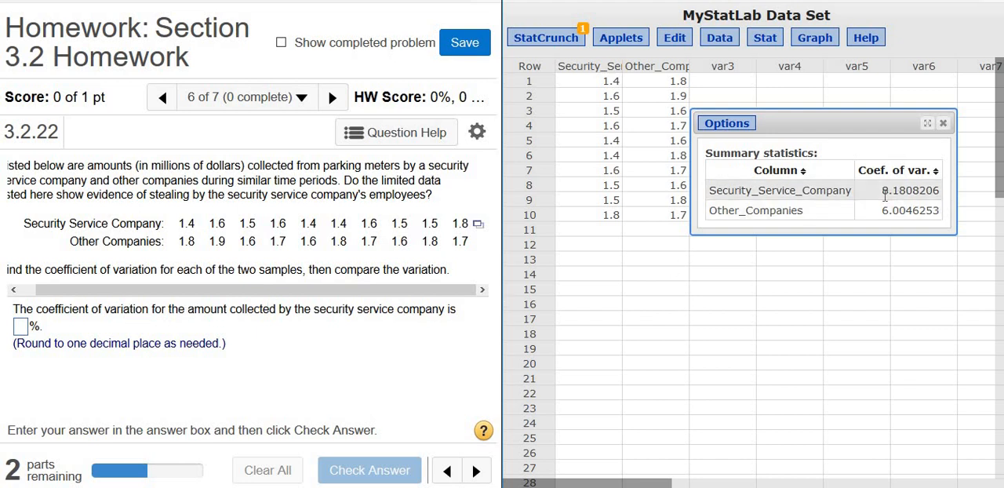
# Enter 8.2 as the security service company's coefficient of variation and have it checked correct
pyautogui.click(780, 190)
pyautogui.write('8')
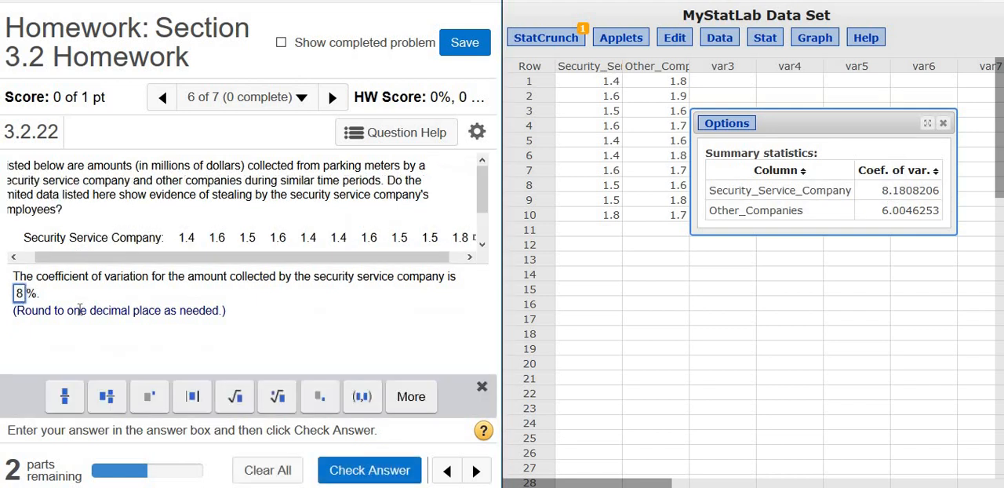
pyautogui.write('3')
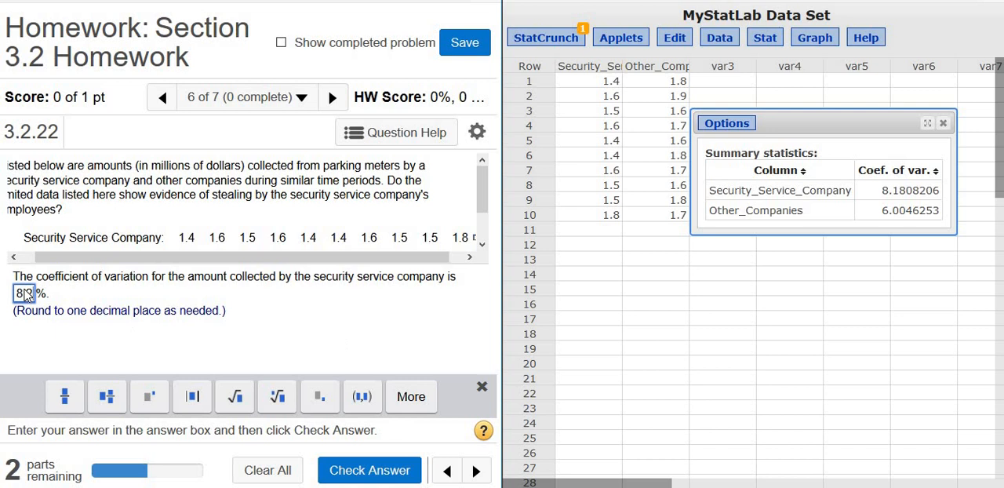
pyautogui.write('8.2')
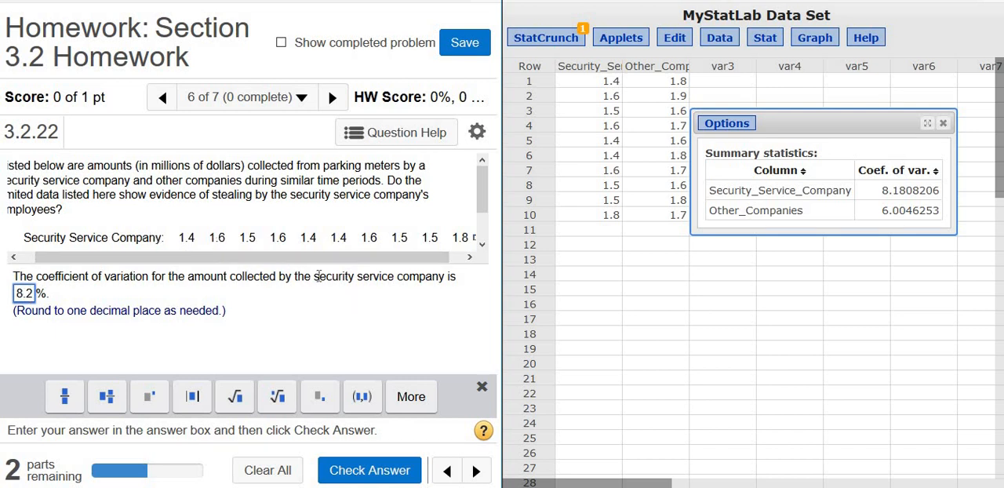
pyautogui.moveTo(176, 270)
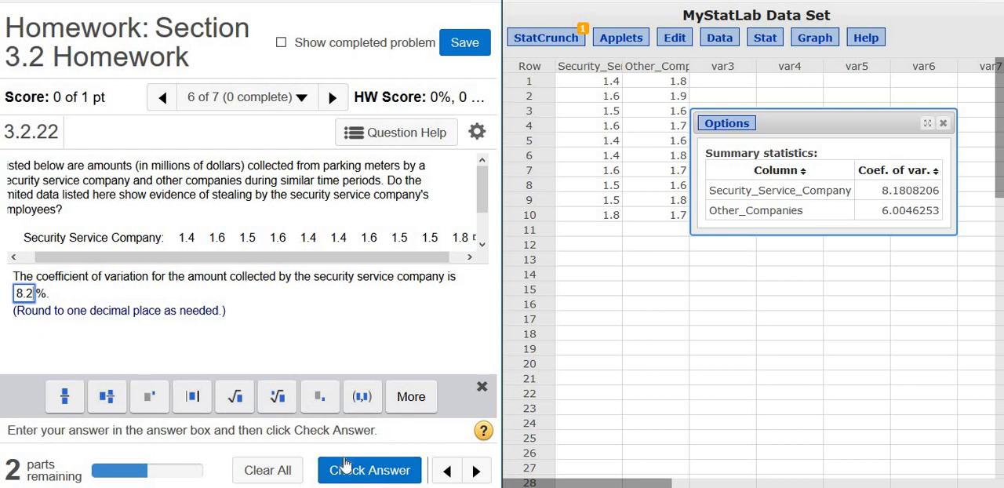
pyautogui.click(369, 471)
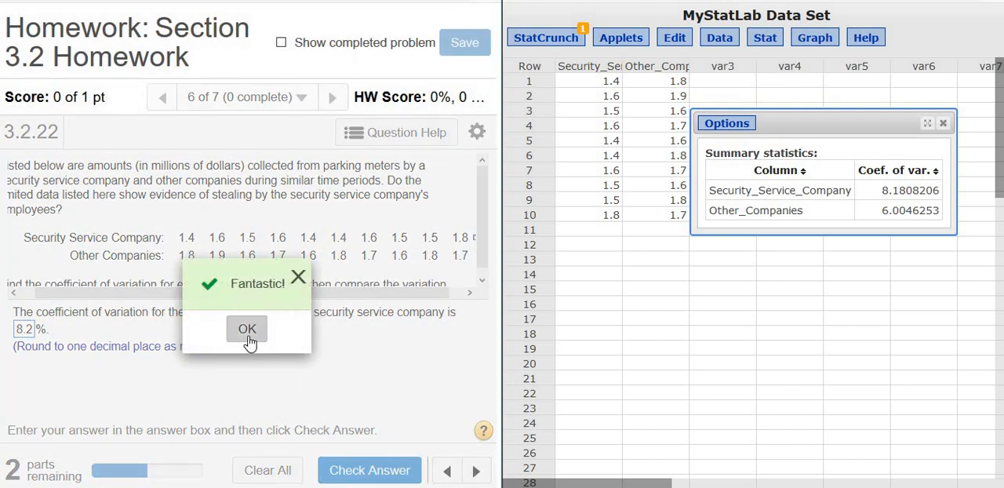
pyautogui.click(247, 328)
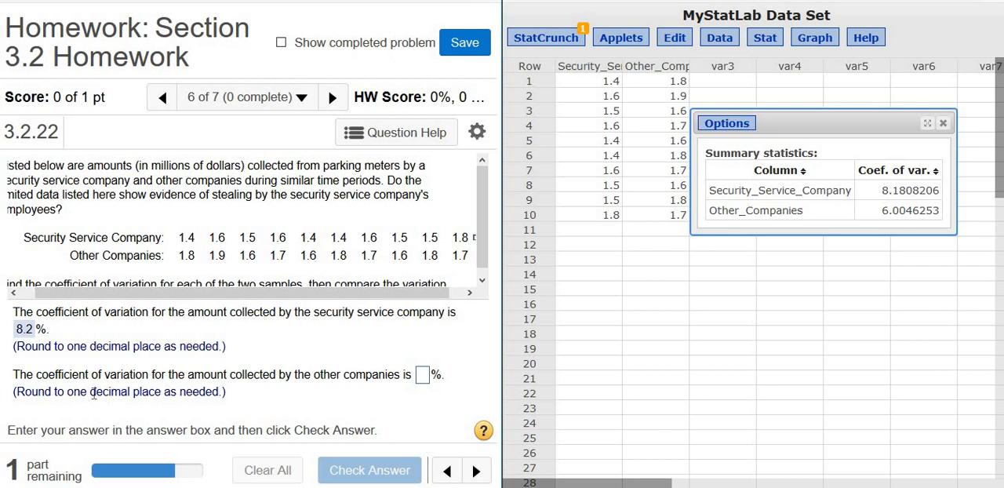
pyautogui.moveTo(910, 207)
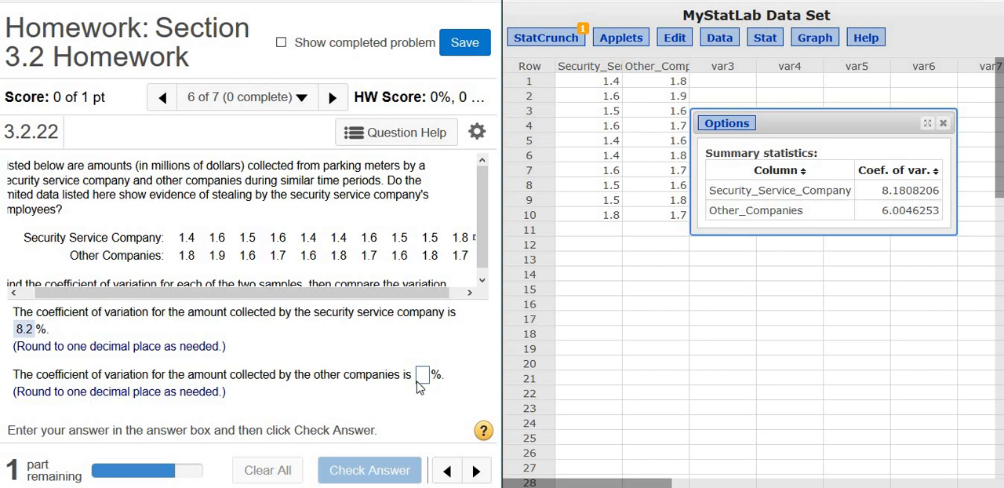
# Enter 6 as the other companies' coefficient of variation and have it checked correct
pyautogui.click(423, 373)
pyautogui.write('6')
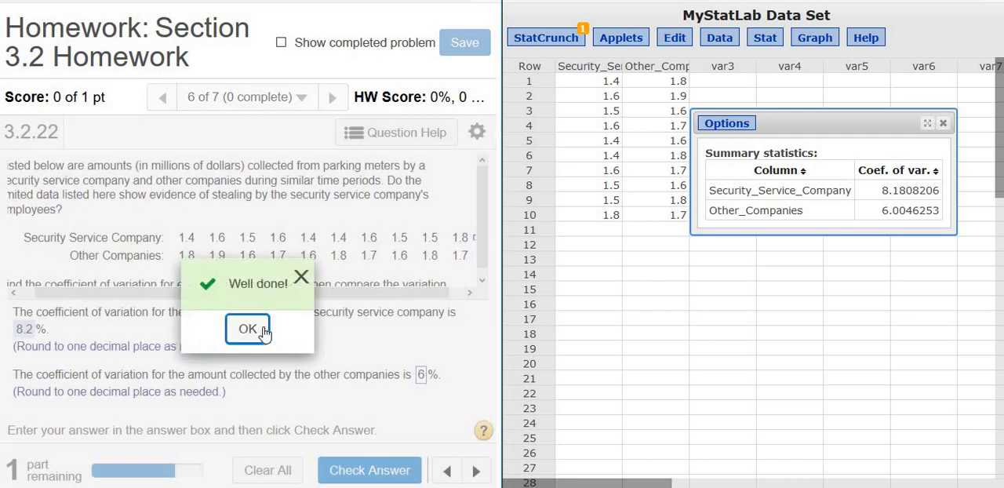
pyautogui.click(248, 329)
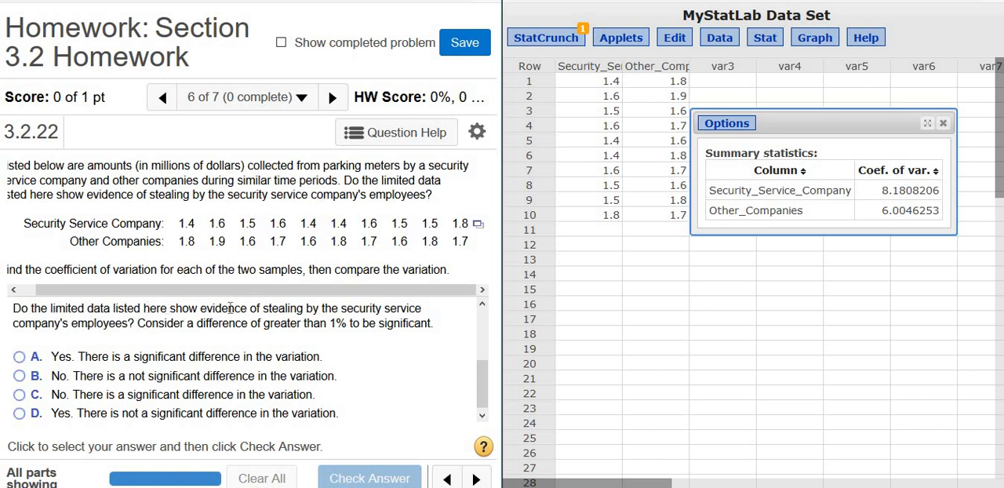
pyautogui.moveTo(103, 323)
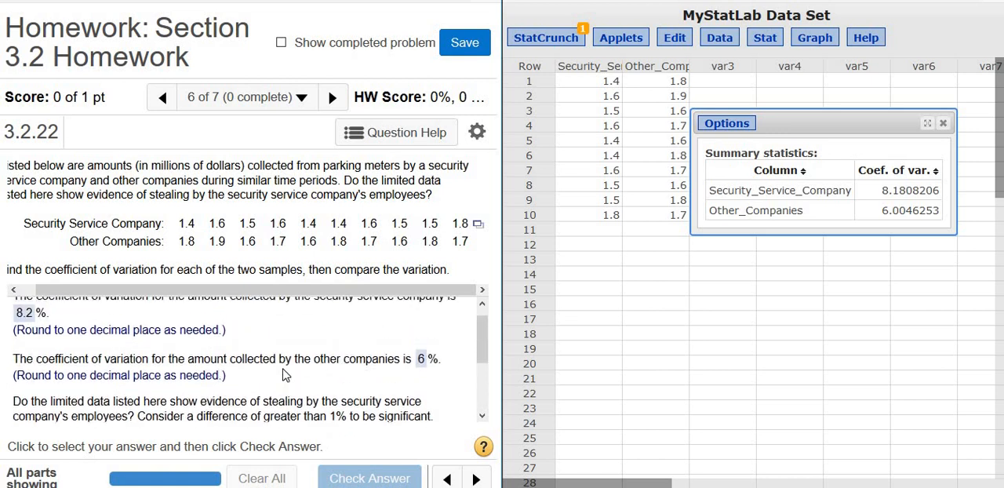
# Answer option A, that the variation differs significantly, and have it checked correct
pyautogui.scroll(-3)
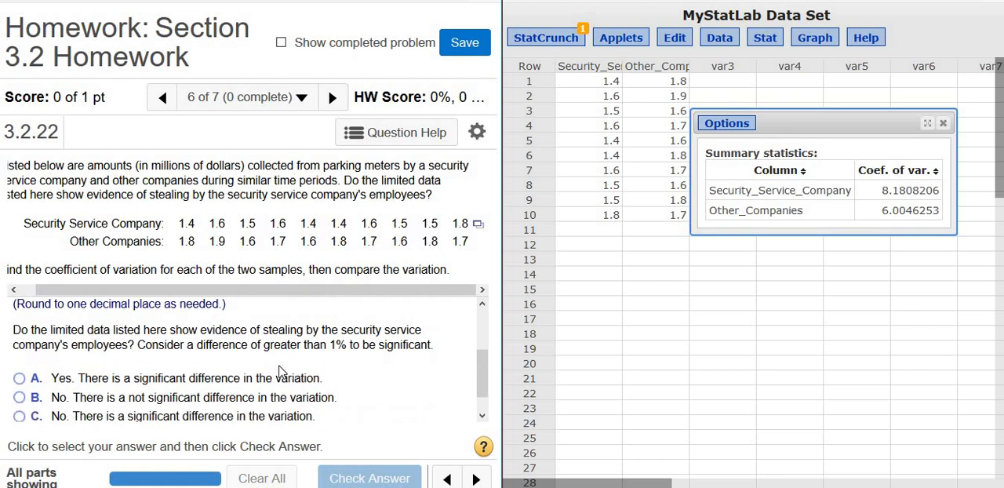
pyautogui.moveTo(284, 375)
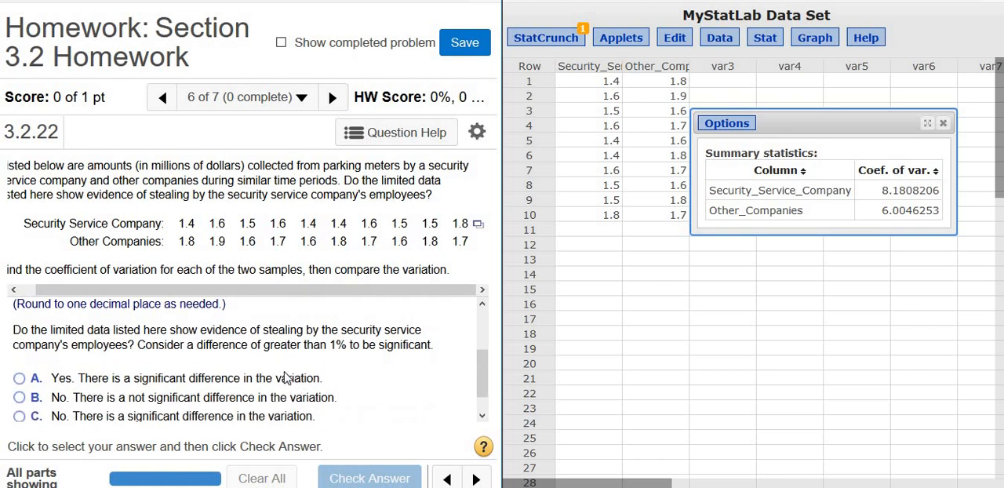
pyautogui.moveTo(253, 390)
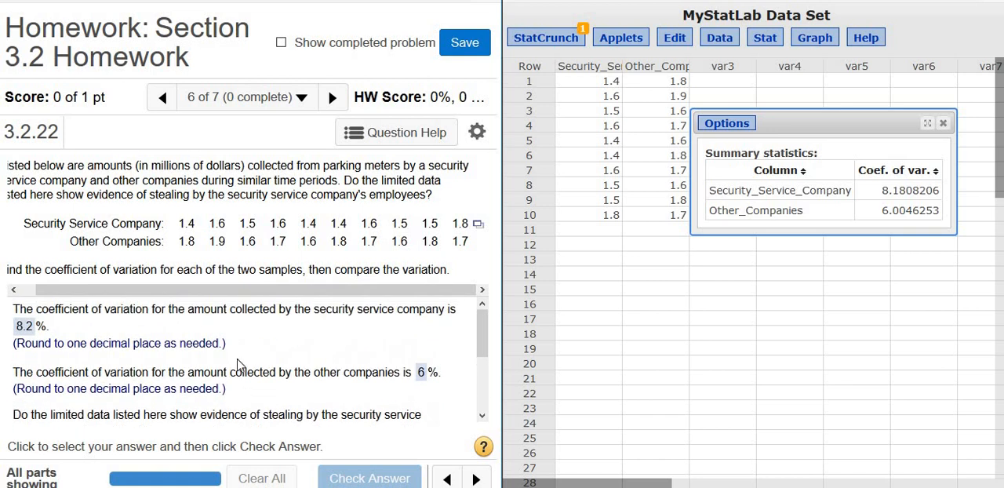
pyautogui.scroll(-3)
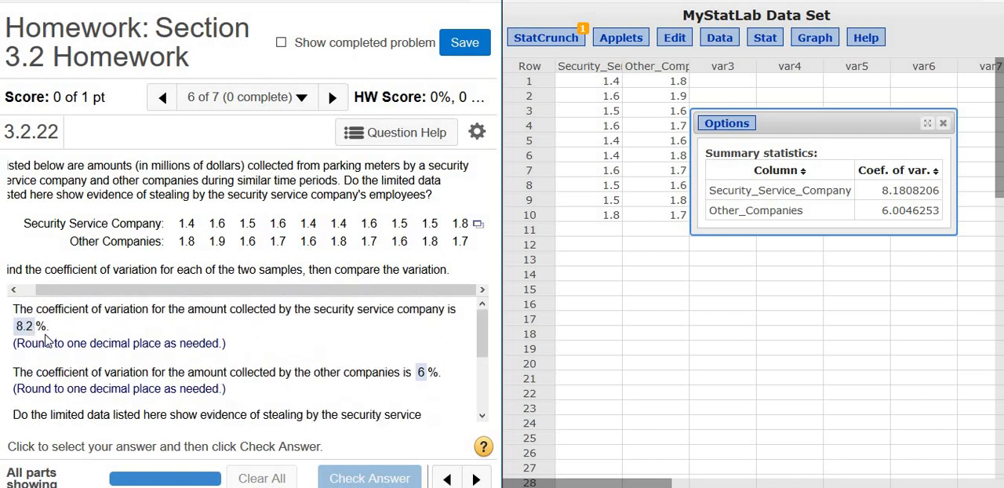
pyautogui.moveTo(432, 394)
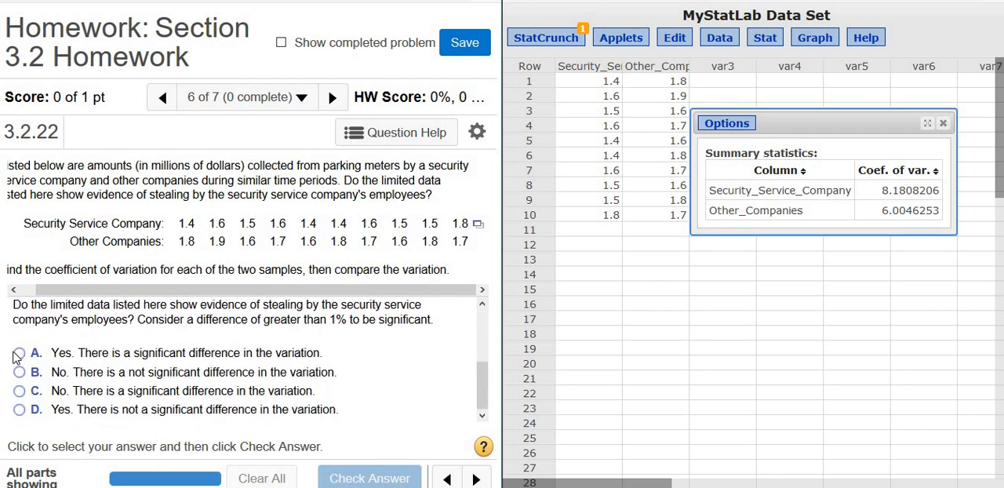
pyautogui.click(18, 354)
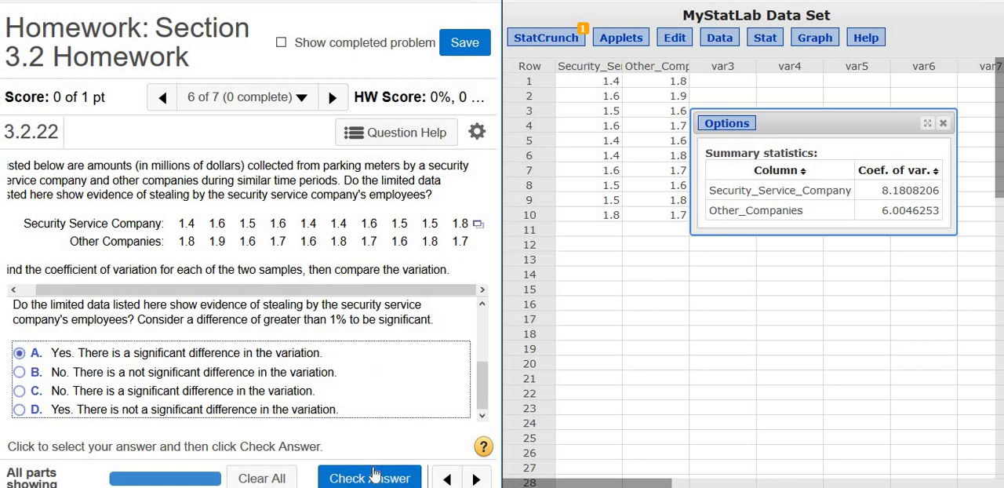
pyautogui.click(370, 477)
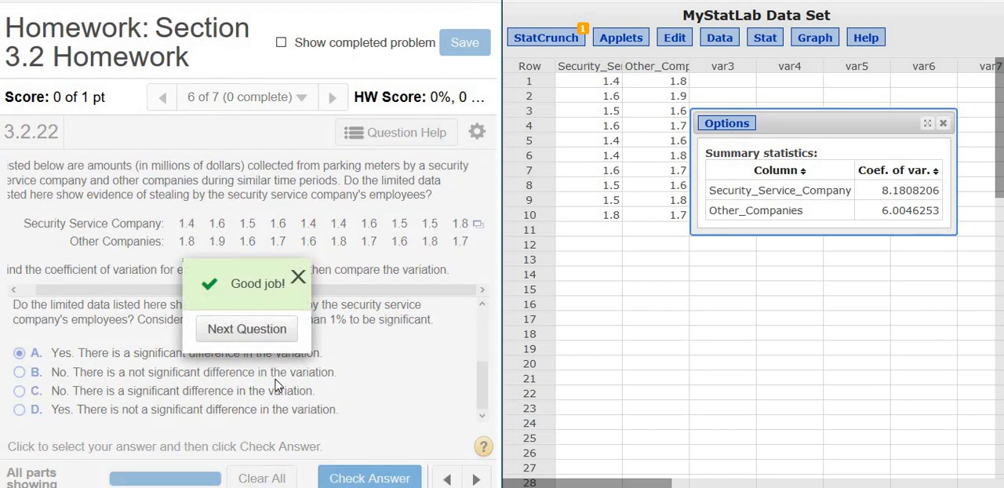